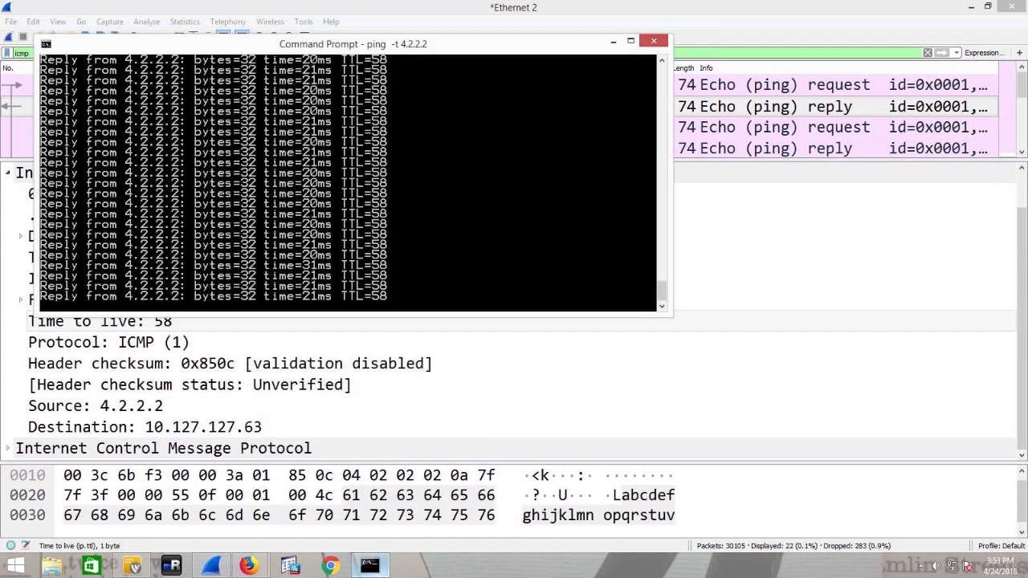
# Step: Stop the 4.2.2.2 ping, ping 8.8.8.8 briefly, and begin entering tracert
pyautogui.press('ctrl+c')
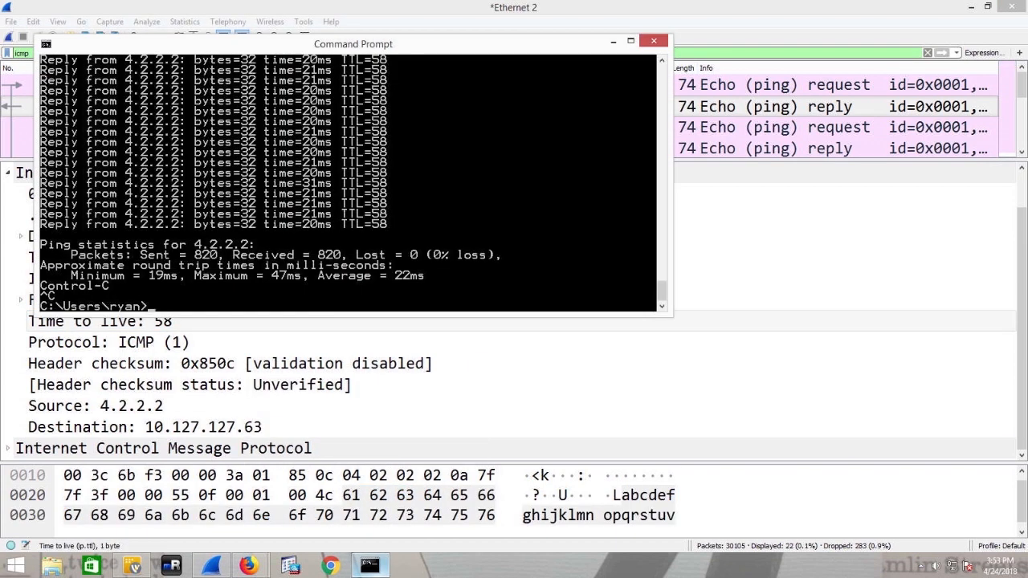
pyautogui.write('ping 8.8.8.')
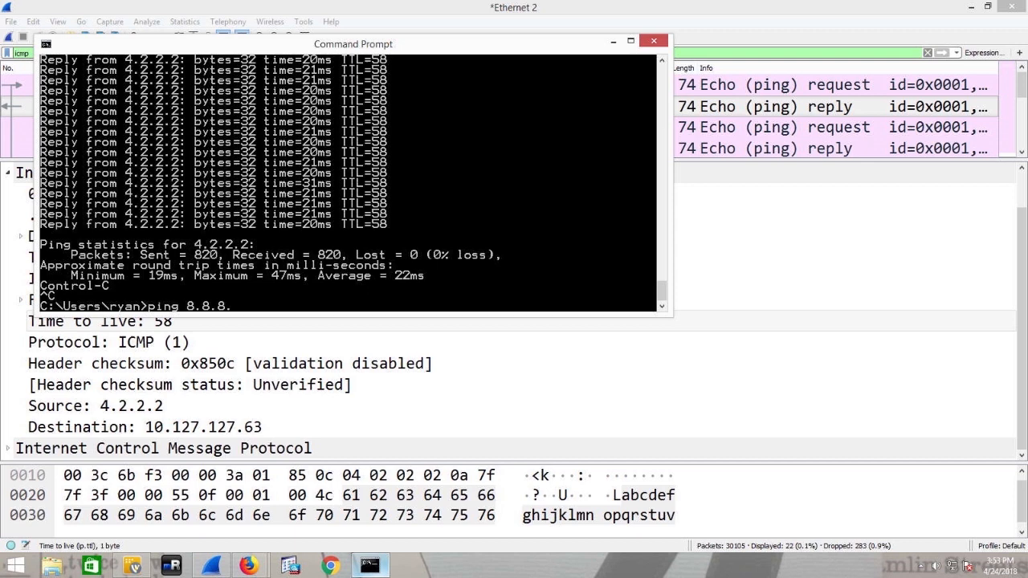
pyautogui.press('enter')
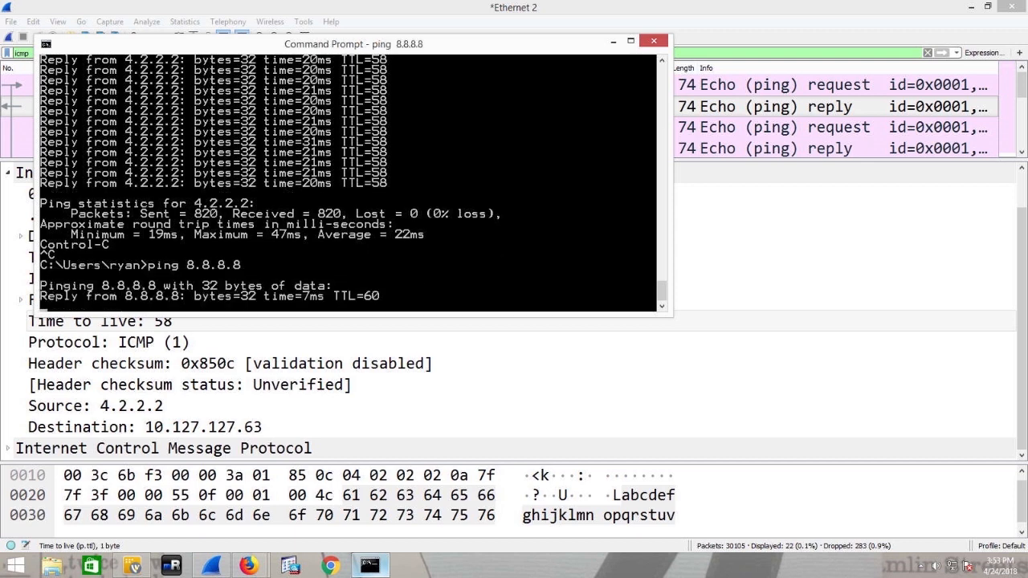
pyautogui.write('tracer')
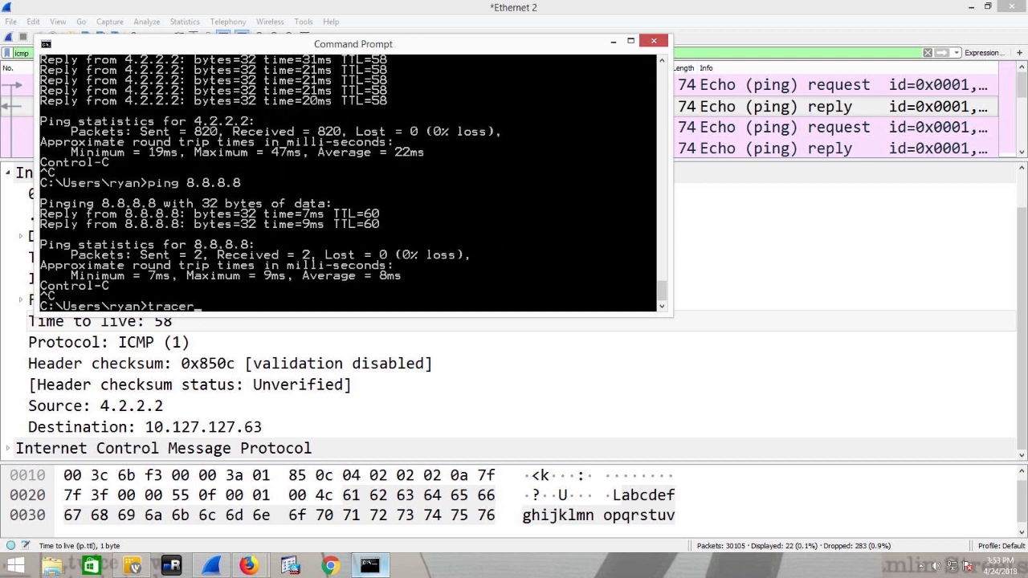
# Step: Run tracert 8.8.8.8 and let the hops list, most timing out
pyautogui.write('o')
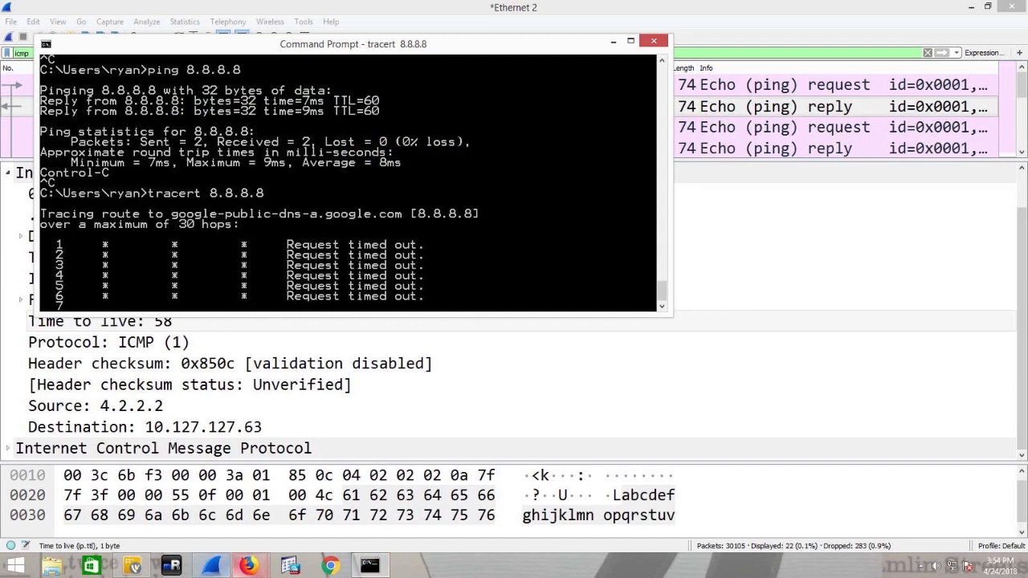
# Step: Search 'icmp message types' in Firefox and open Wikipedia's Internet Control Message Protocol article
pyautogui.click(205, 476)
pyautogui.write('icmp mesag')
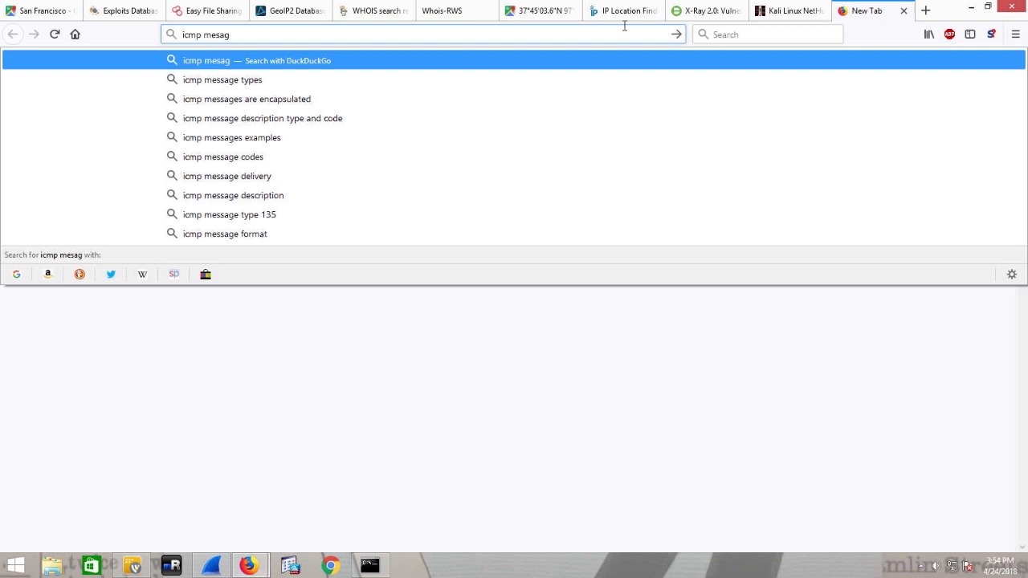
pyautogui.click(222, 80)
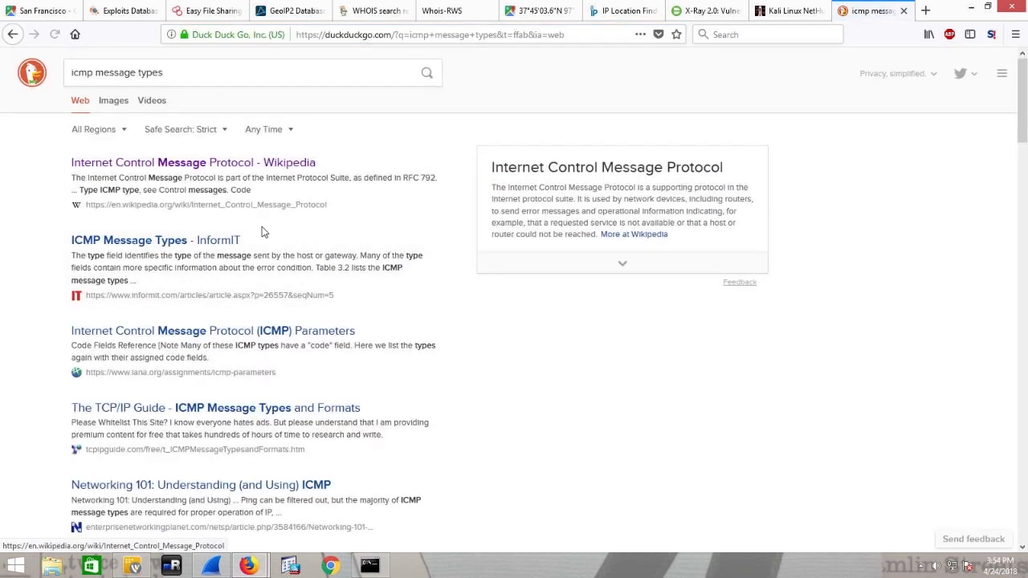
pyautogui.moveTo(157, 335)
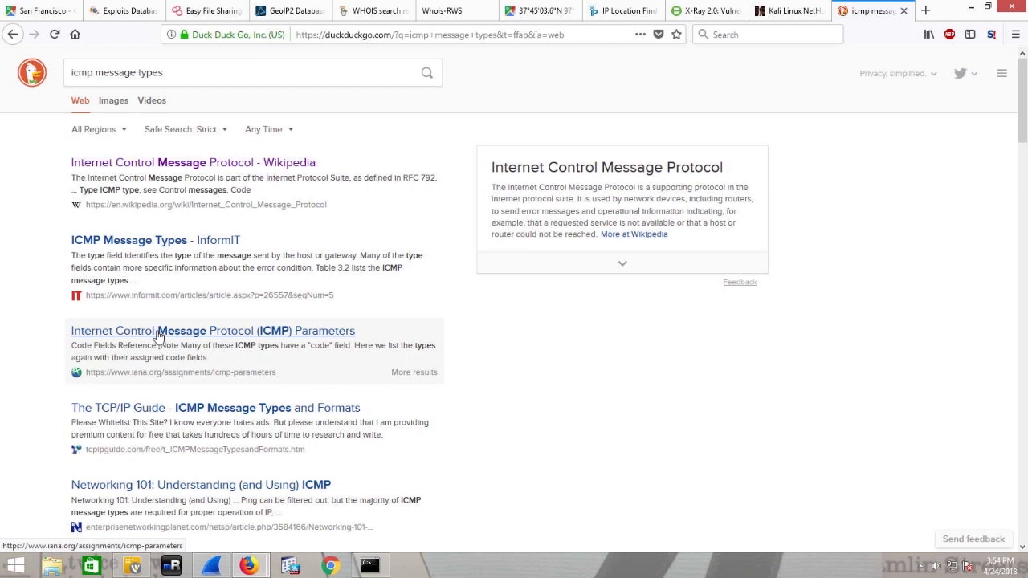
pyautogui.scroll(-3)
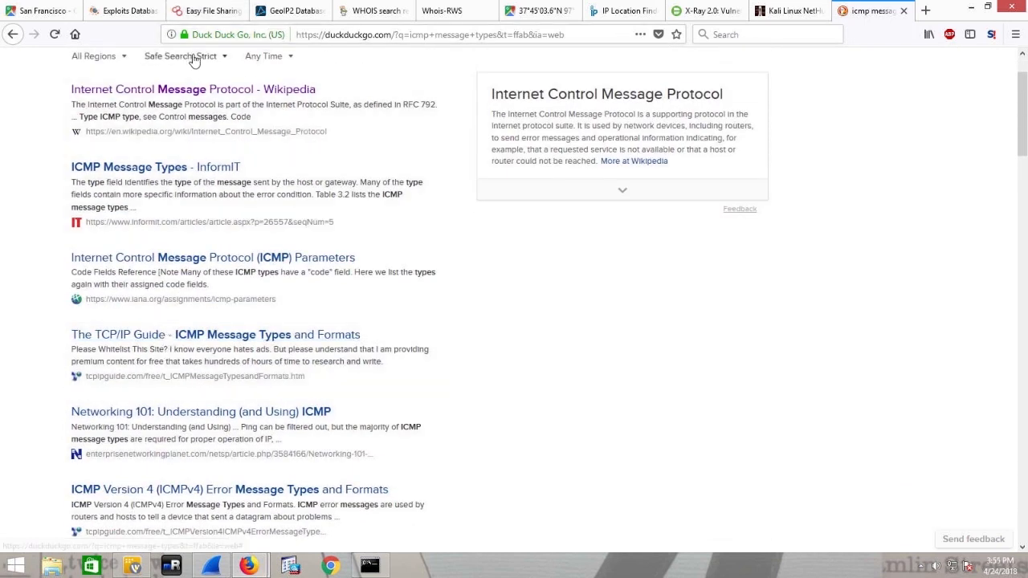
pyautogui.click(193, 90)
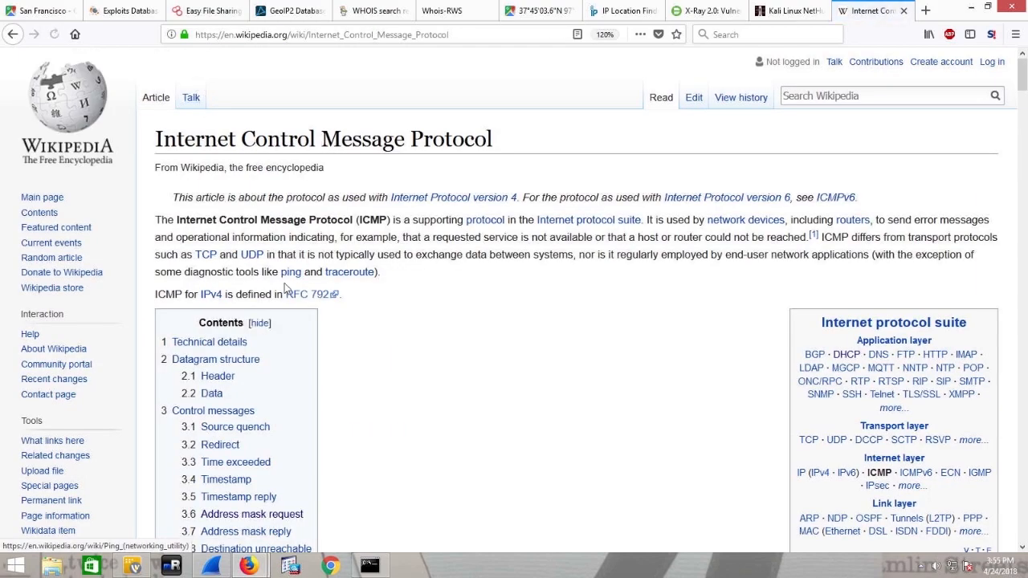
# Step: Scroll the ICMP article to the control messages table listing Echo Reply and Destination Unreachable
pyautogui.scroll(-3)
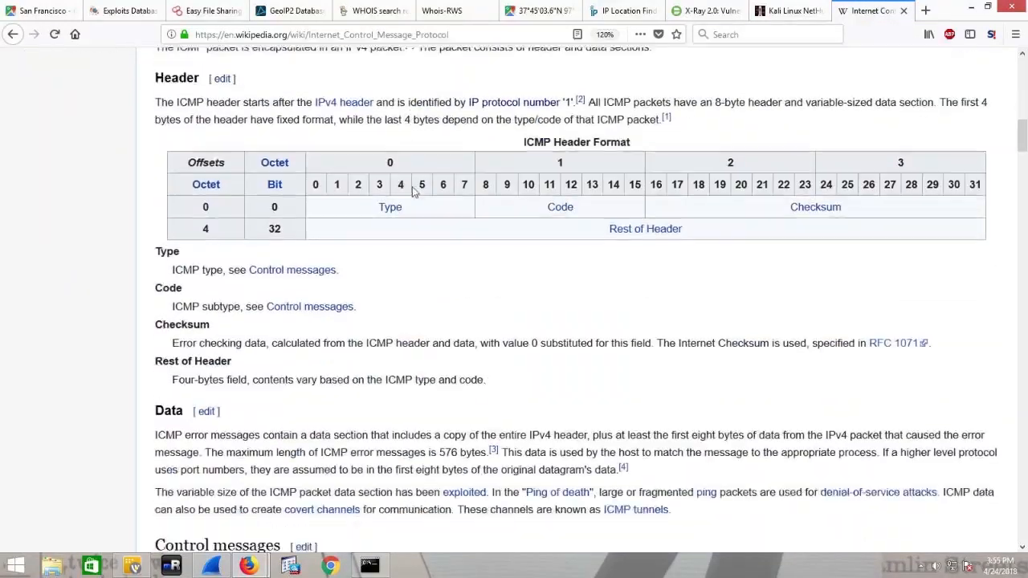
pyautogui.scroll(-3)
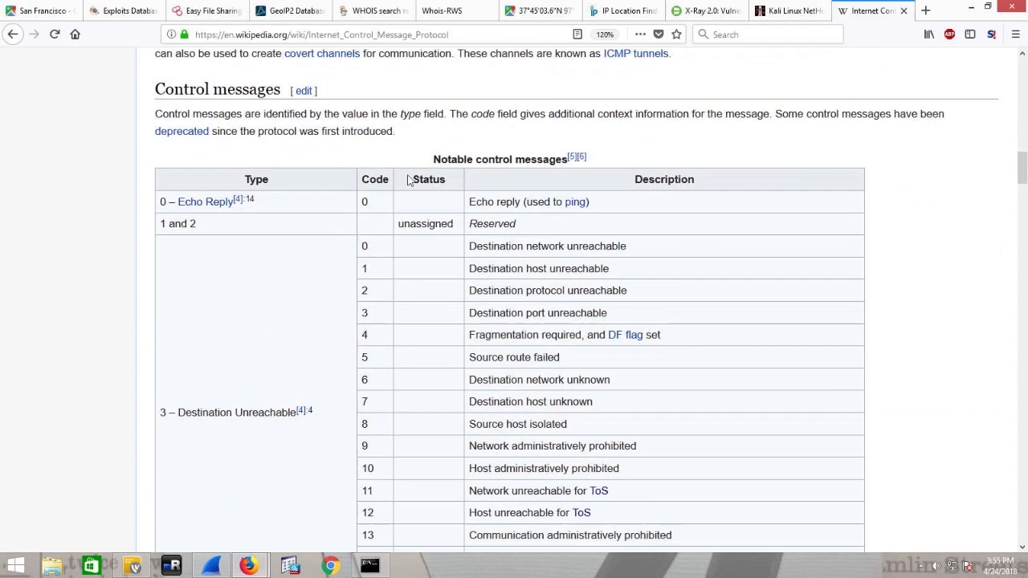
pyautogui.scroll(-3)
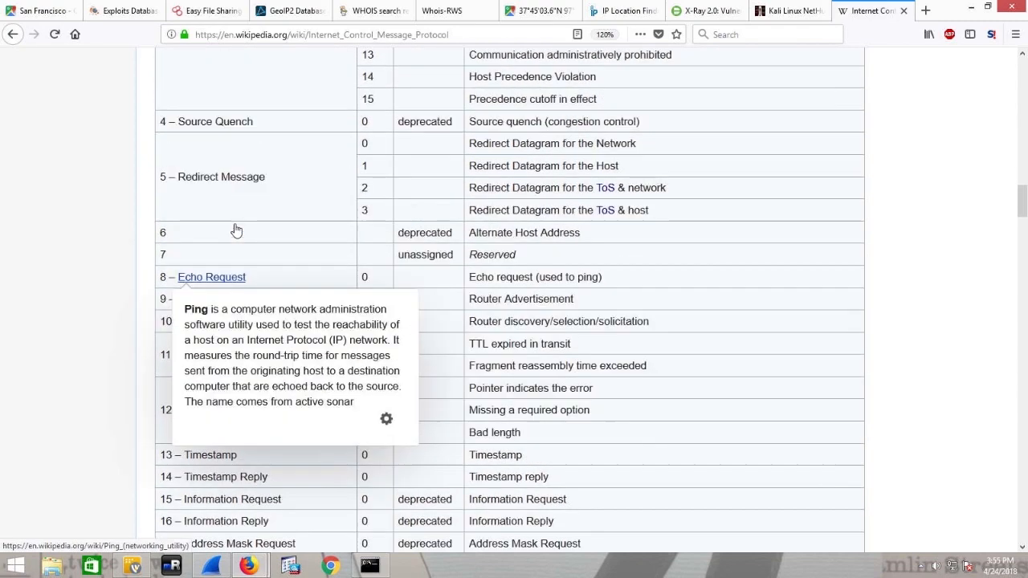
pyautogui.scroll(3)
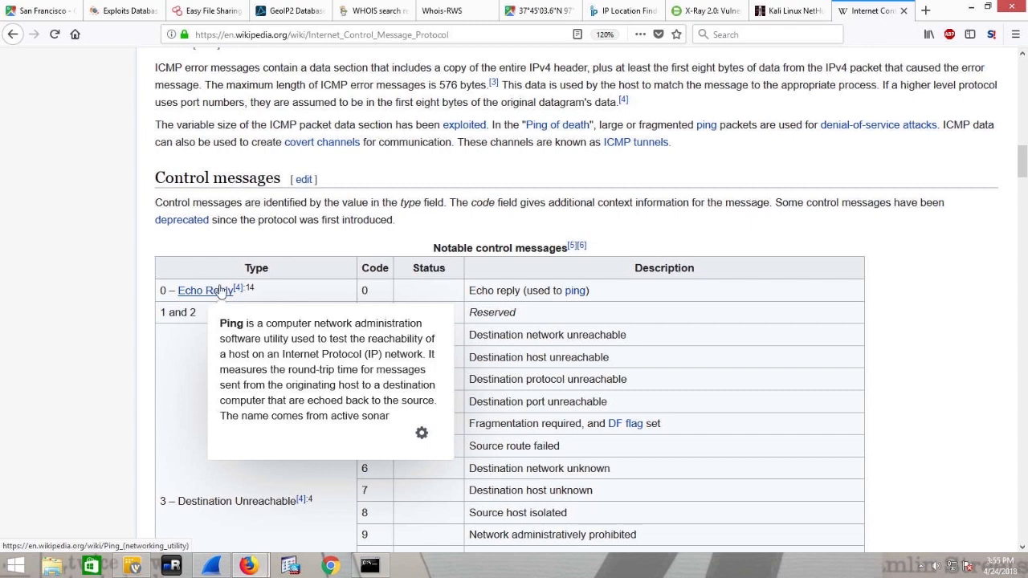
pyautogui.scroll(-3)
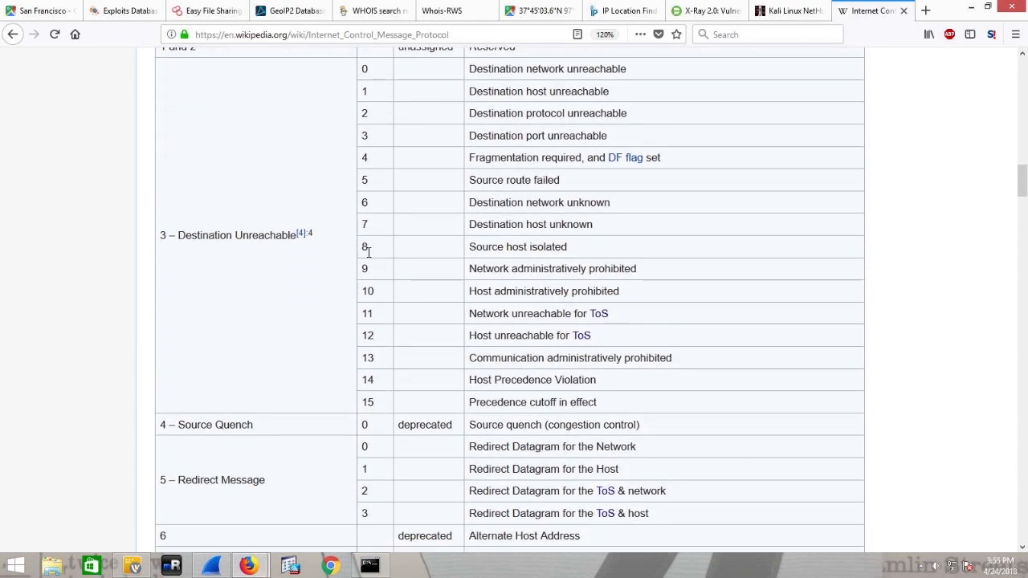
# Step: Reach the Time Exceeded and Destination Unreachable codes and highlight the Fragmentation required description
pyautogui.scroll(-3)
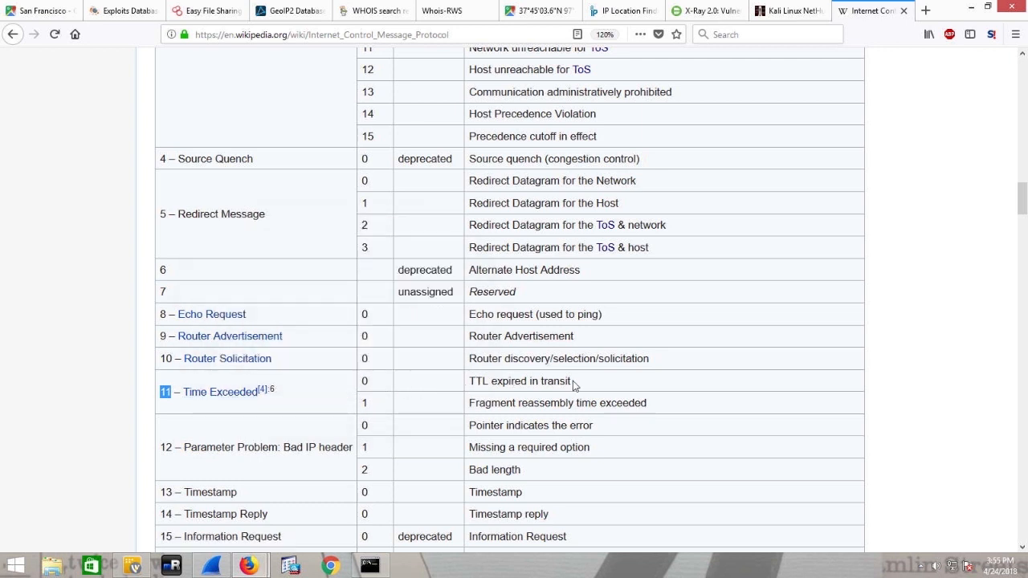
pyautogui.moveTo(562, 382)
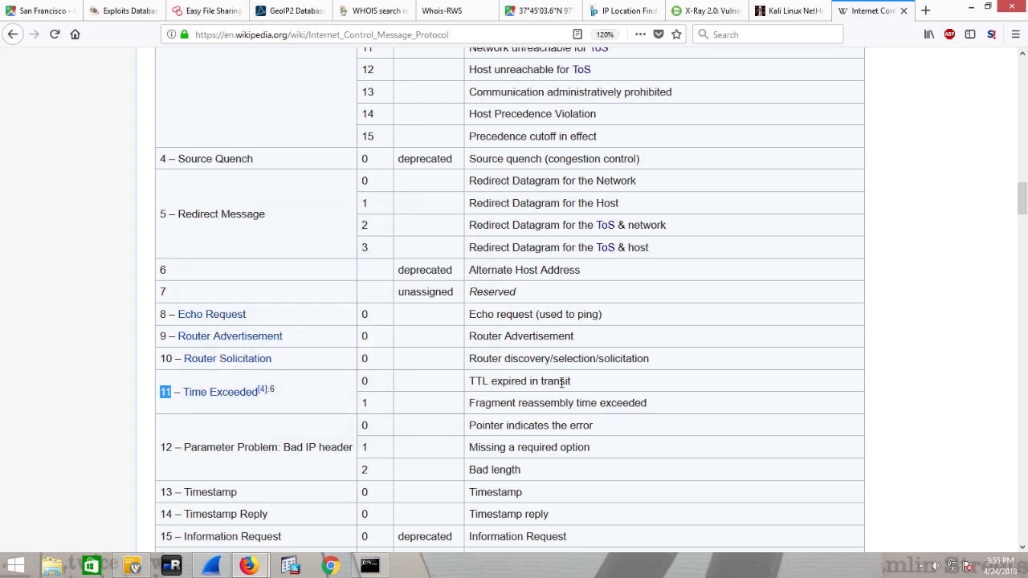
pyautogui.moveTo(742, 297)
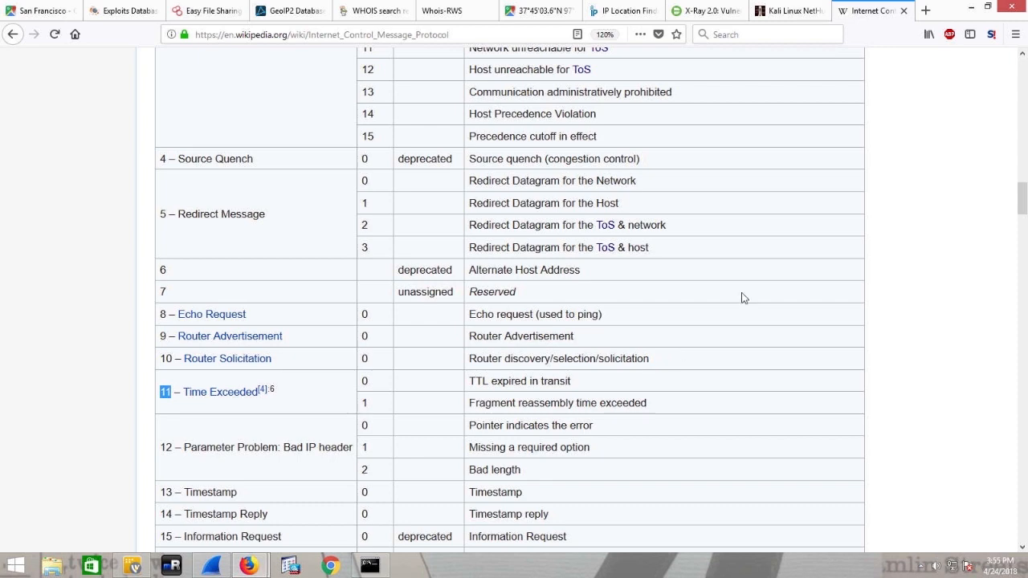
pyautogui.scroll(3)
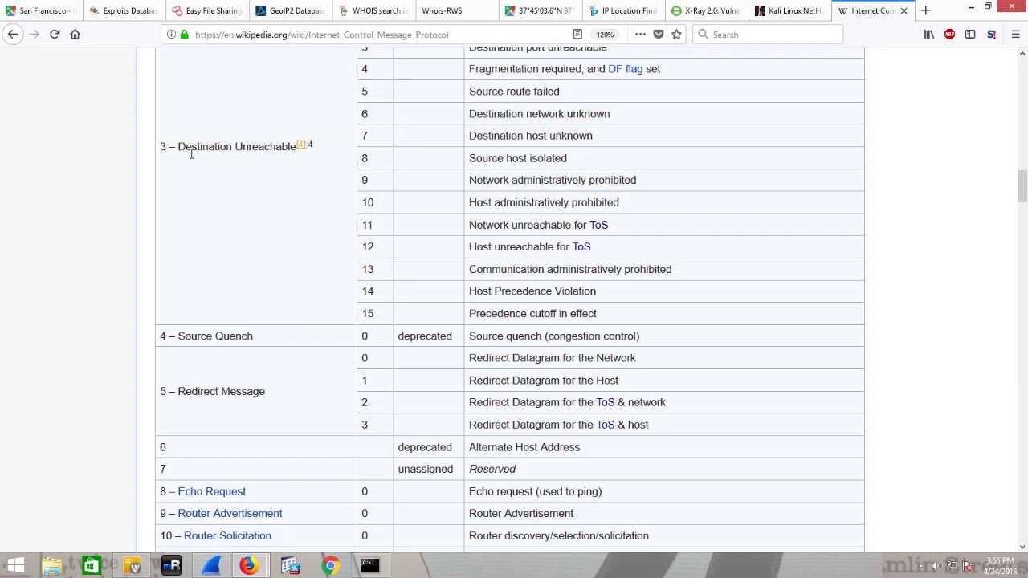
pyautogui.moveTo(604, 183)
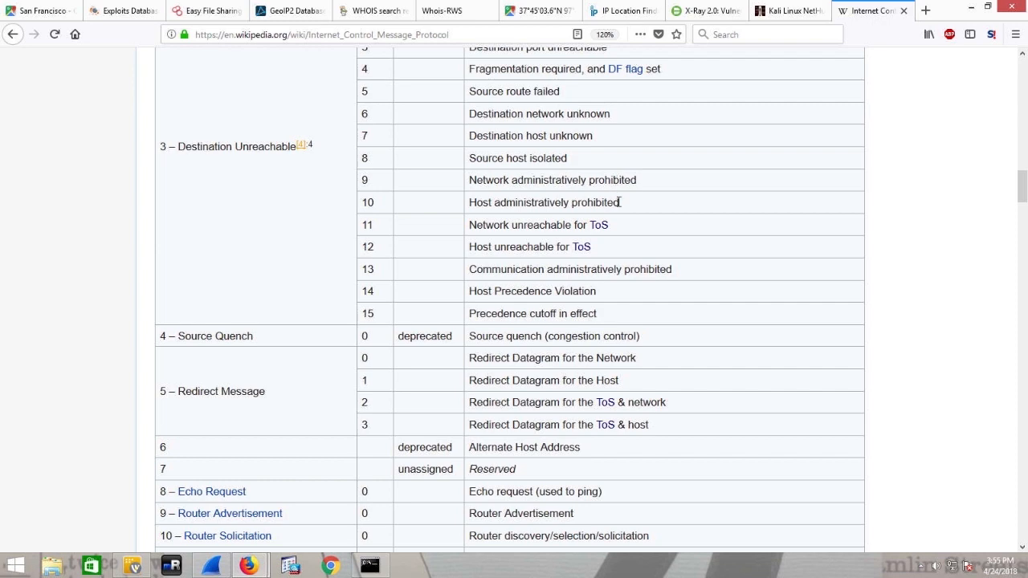
pyautogui.moveTo(517, 203)
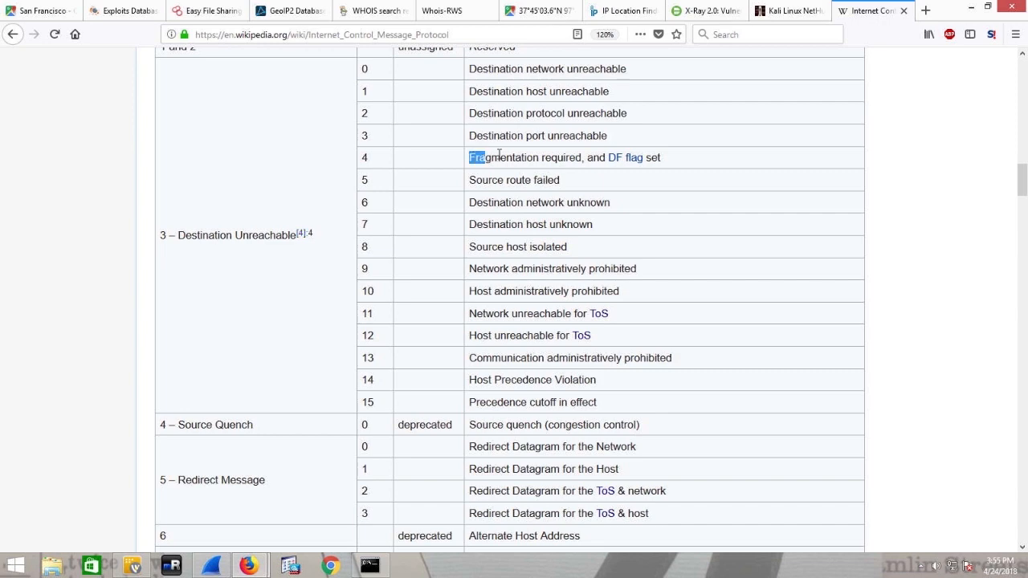
pyautogui.moveTo(469, 157); pyautogui.dragTo(597, 157)
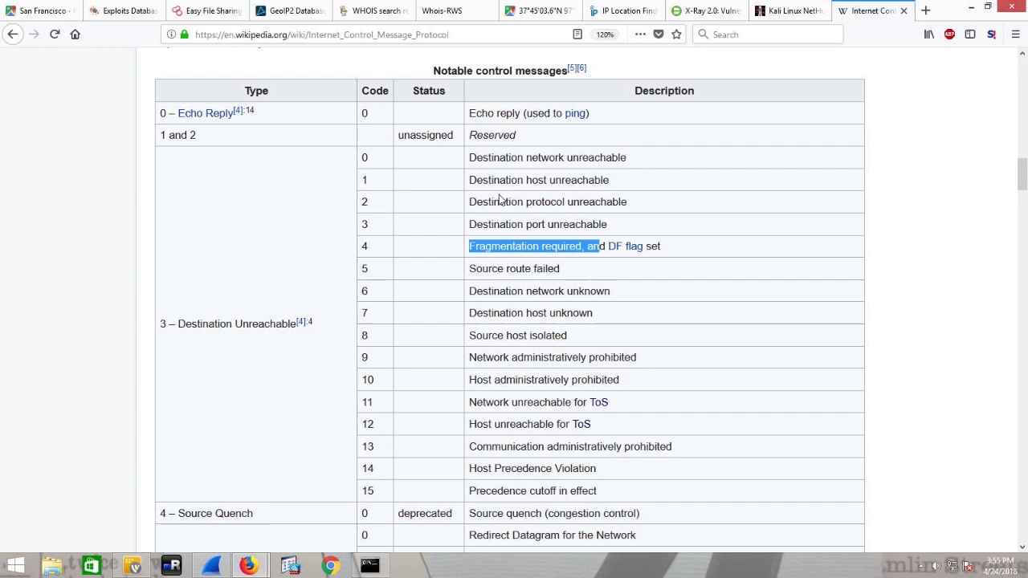
pyautogui.scroll(-3)
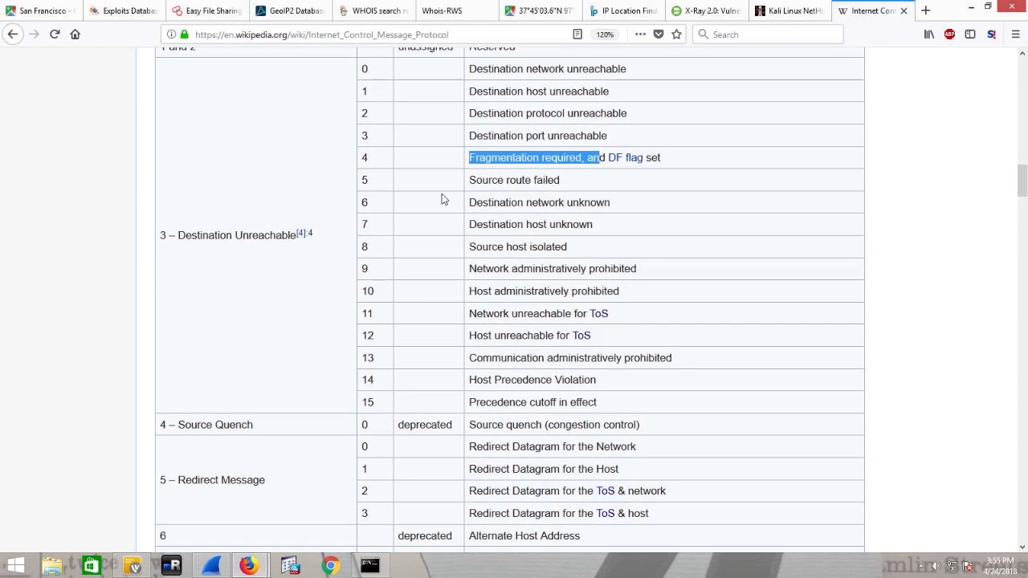
pyautogui.moveTo(306, 228)
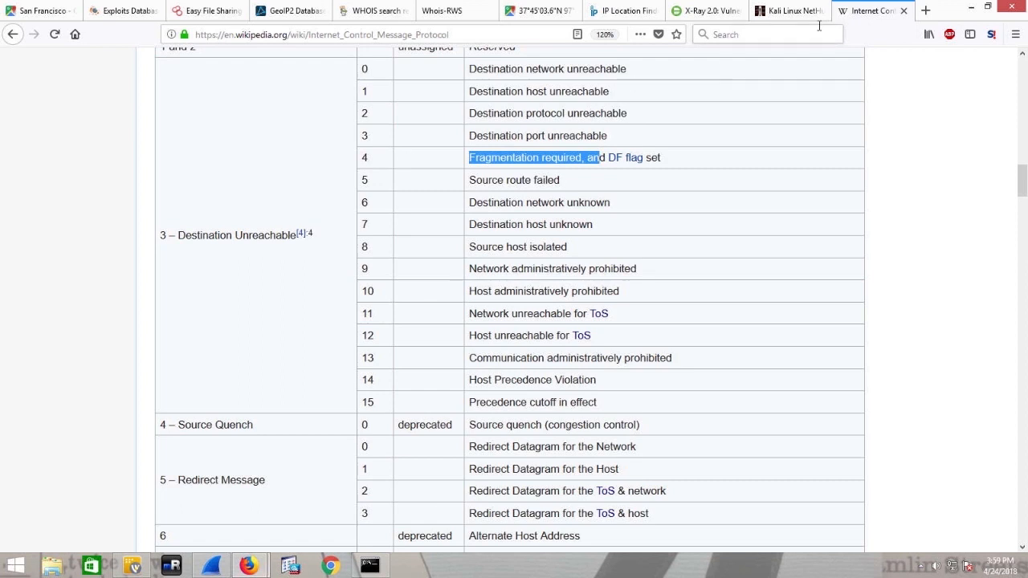
# Step: Go to google.com, search 'mtr', then refine the search to 'mtr traceroute'
pyautogui.write('www')
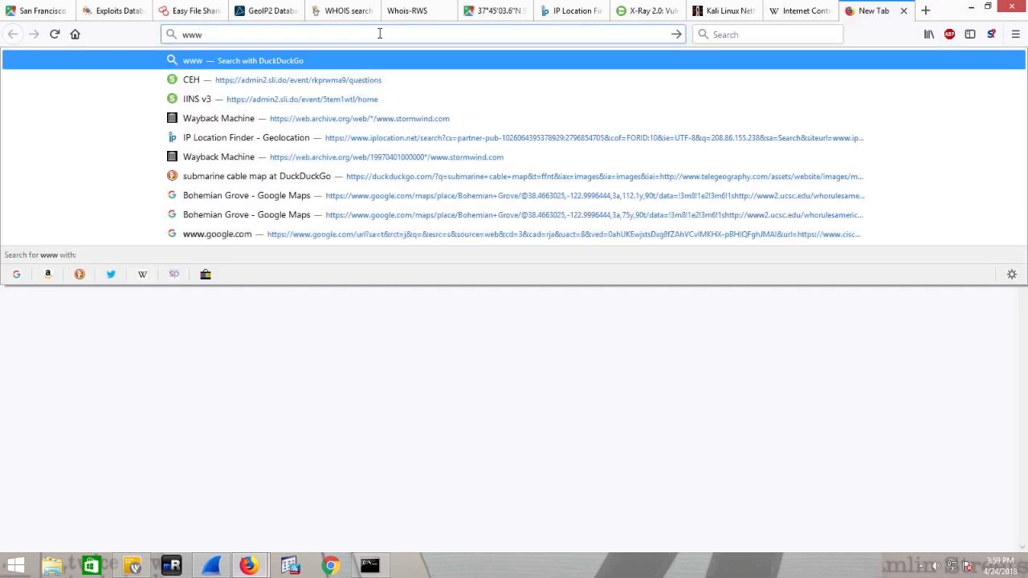
pyautogui.click(217, 235)
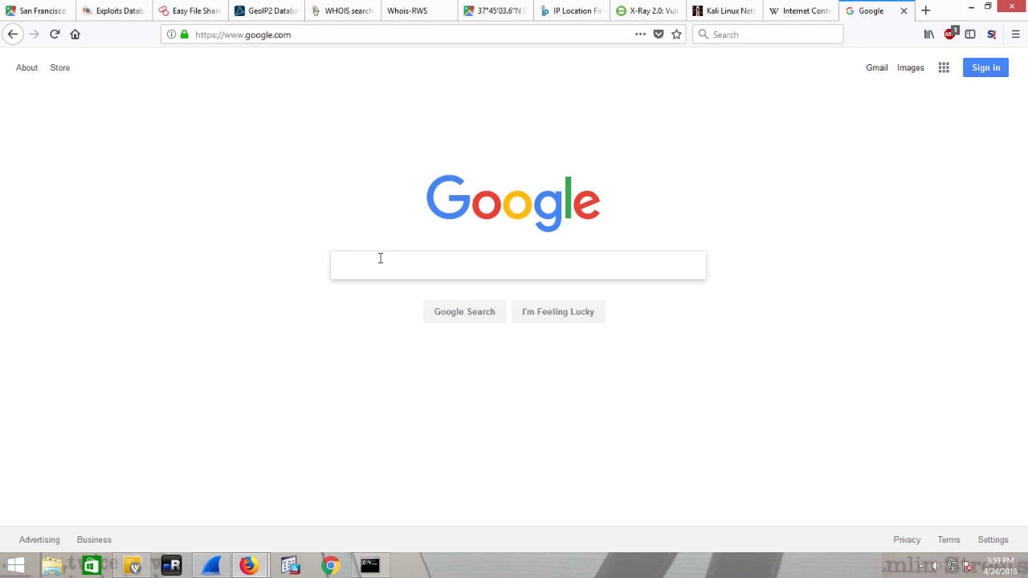
pyautogui.write('mtr')
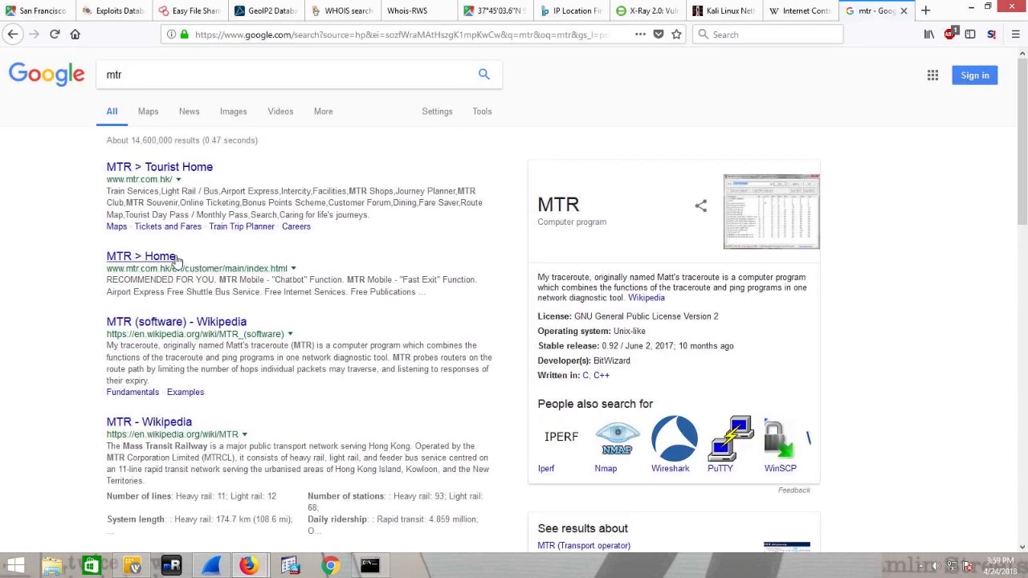
pyautogui.click(139, 256)
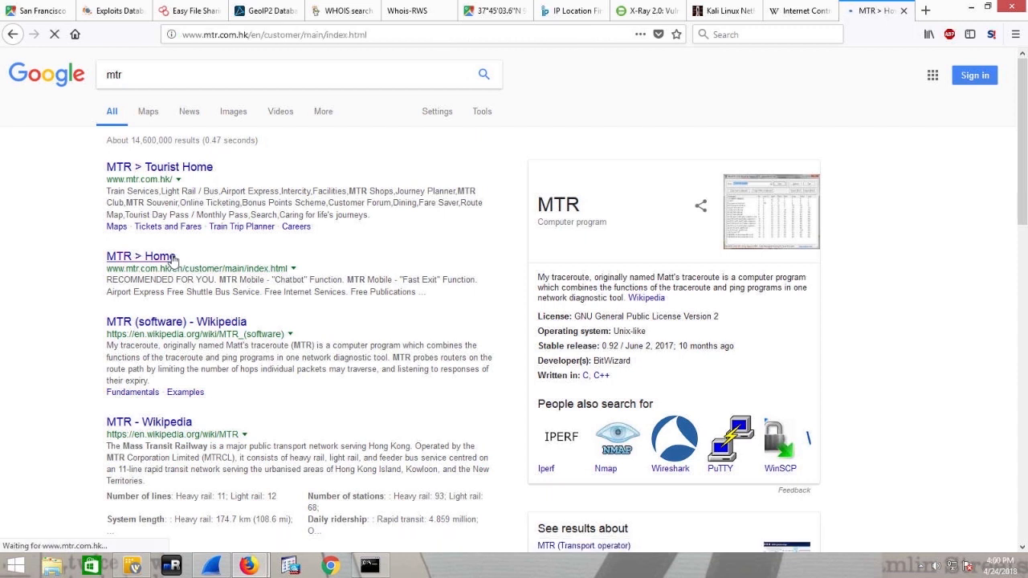
pyautogui.click(141, 255)
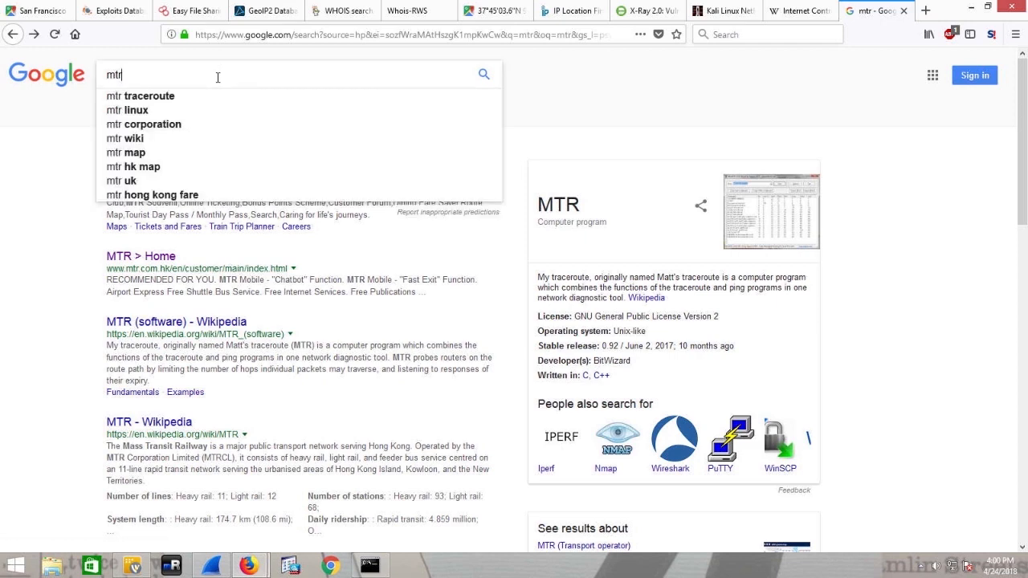
pyautogui.click(148, 96)
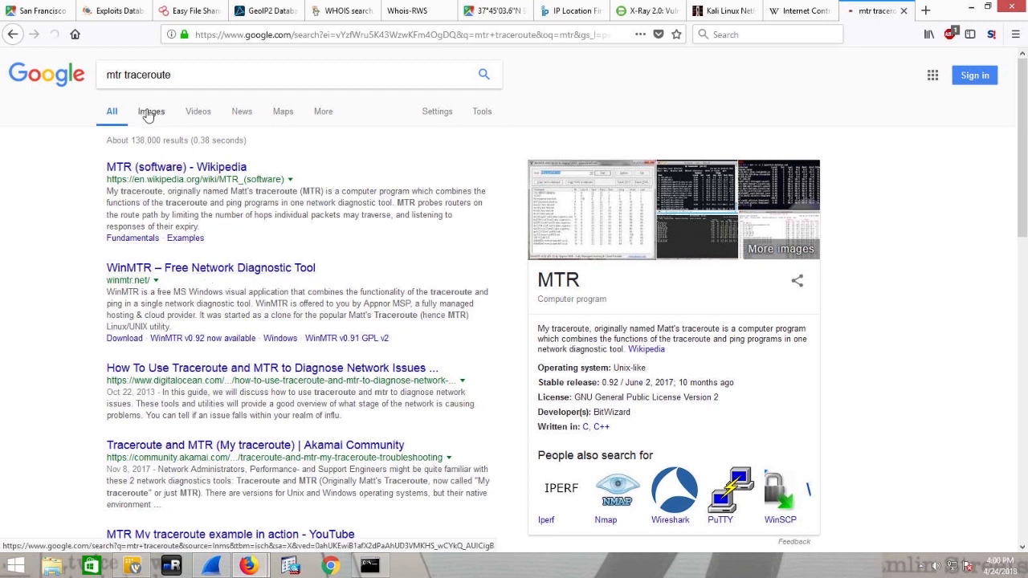
# Step: View Google Images results for mtr traceroute, preview MTR screenshots, then close the preview
pyautogui.click(151, 113)
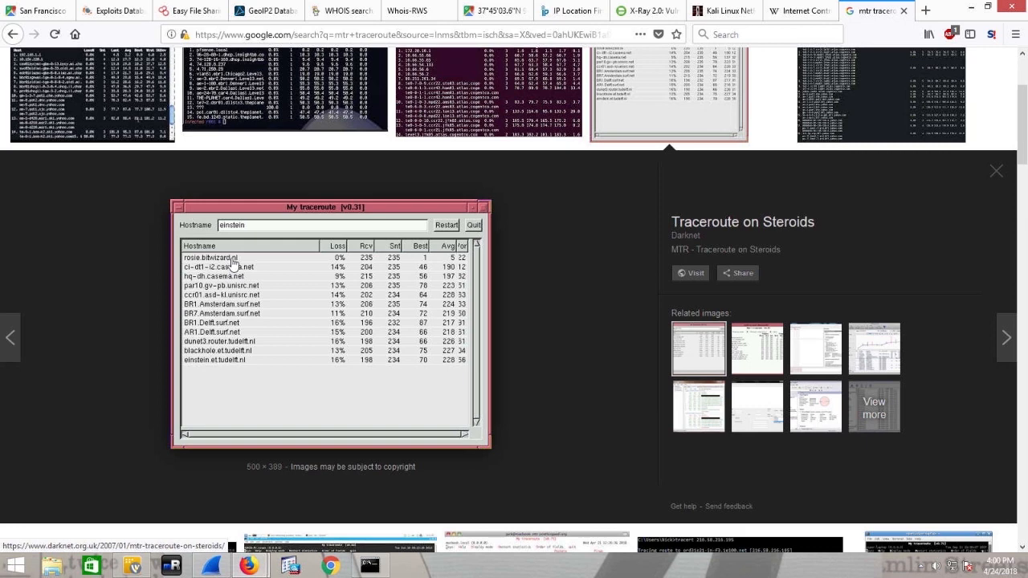
pyautogui.moveTo(254, 368)
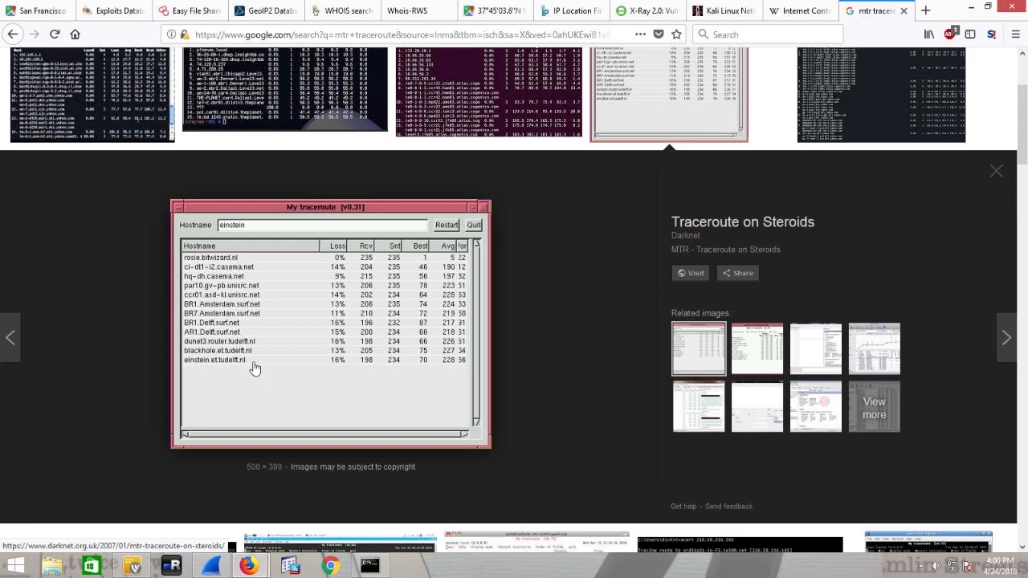
pyautogui.moveTo(336, 329)
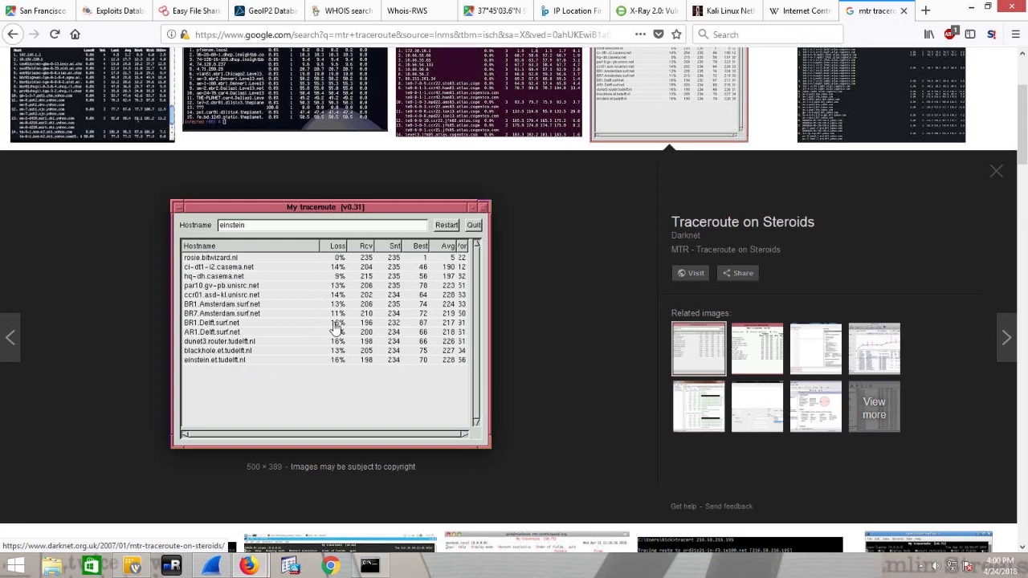
pyautogui.moveTo(371, 259)
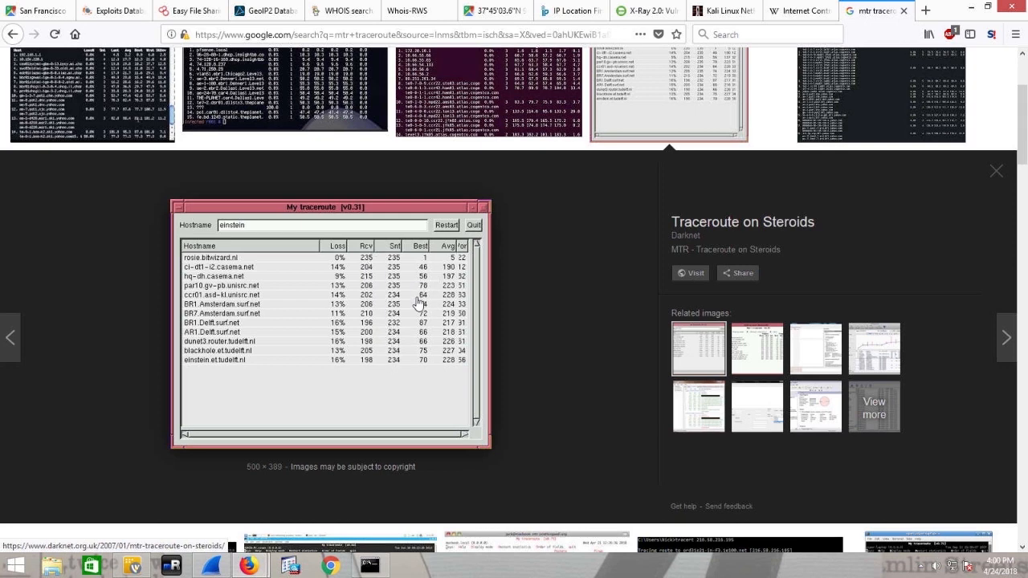
pyautogui.moveTo(236, 264)
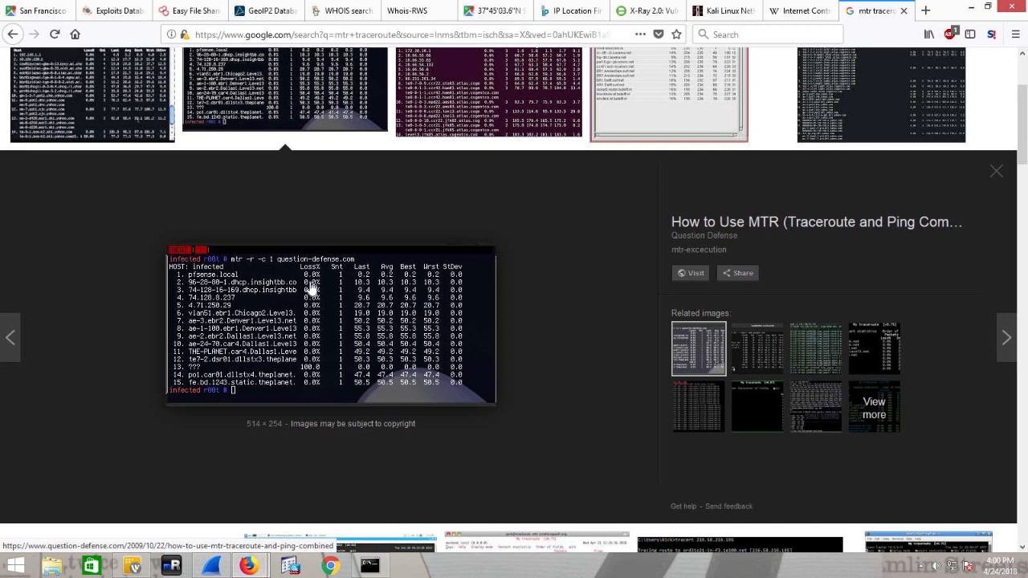
pyautogui.moveTo(305, 340)
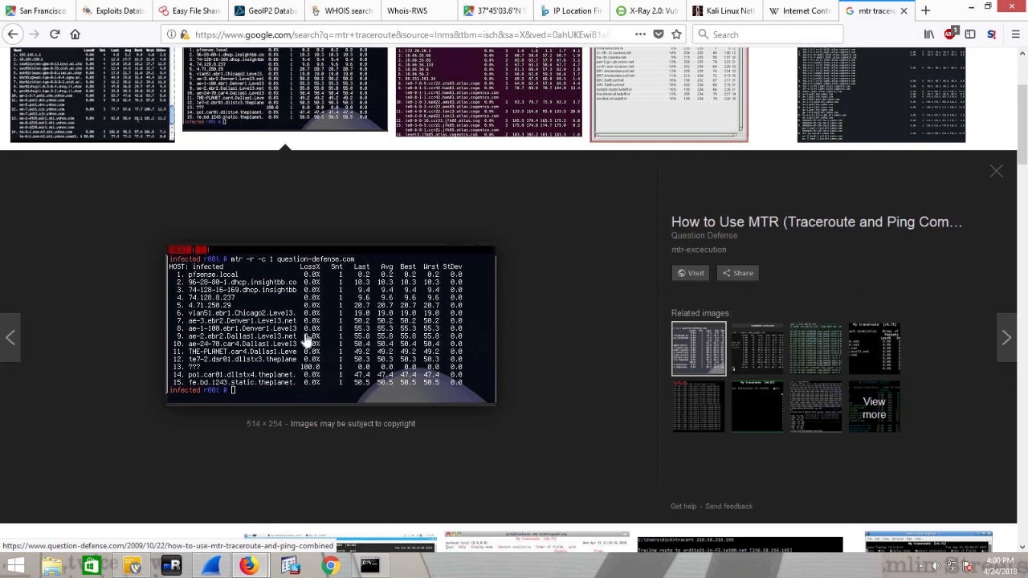
pyautogui.moveTo(318, 340)
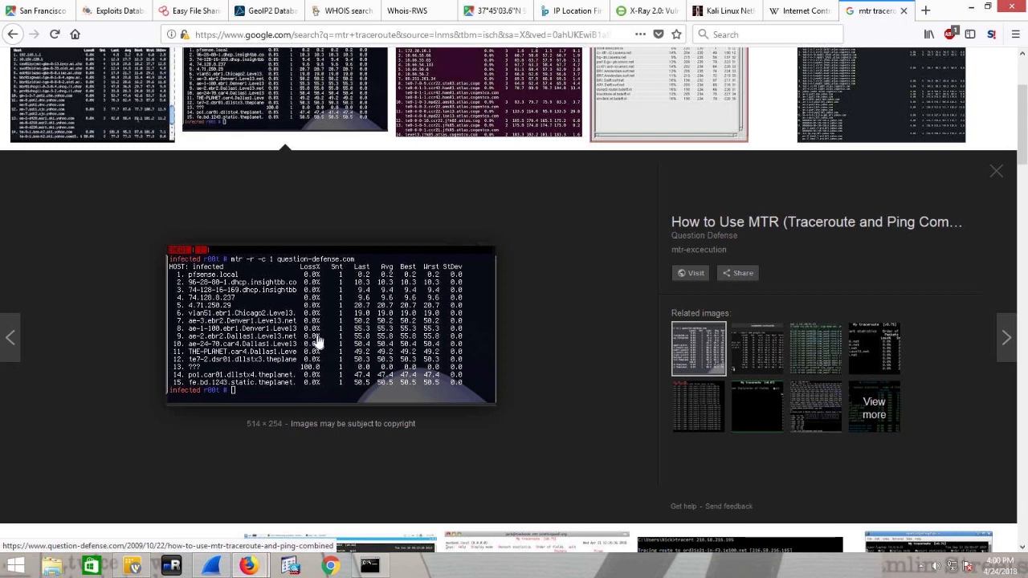
pyautogui.moveTo(421, 324)
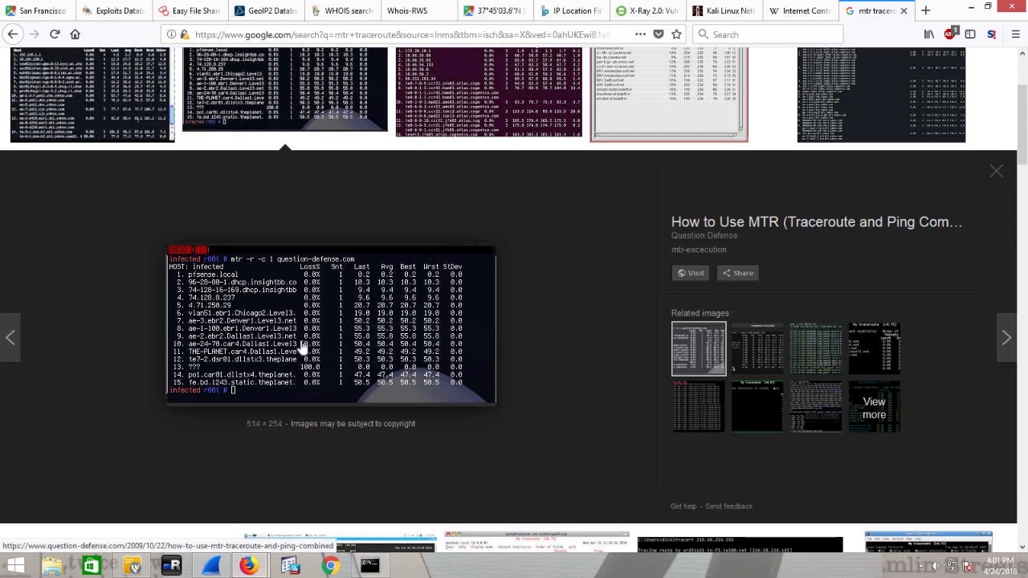
pyautogui.moveTo(283, 347)
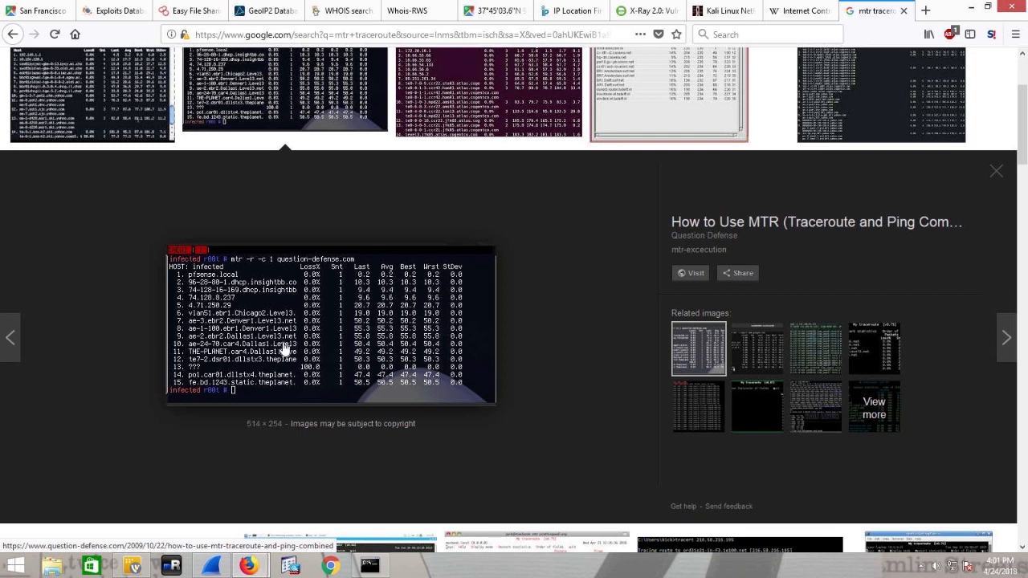
pyautogui.moveTo(305, 346)
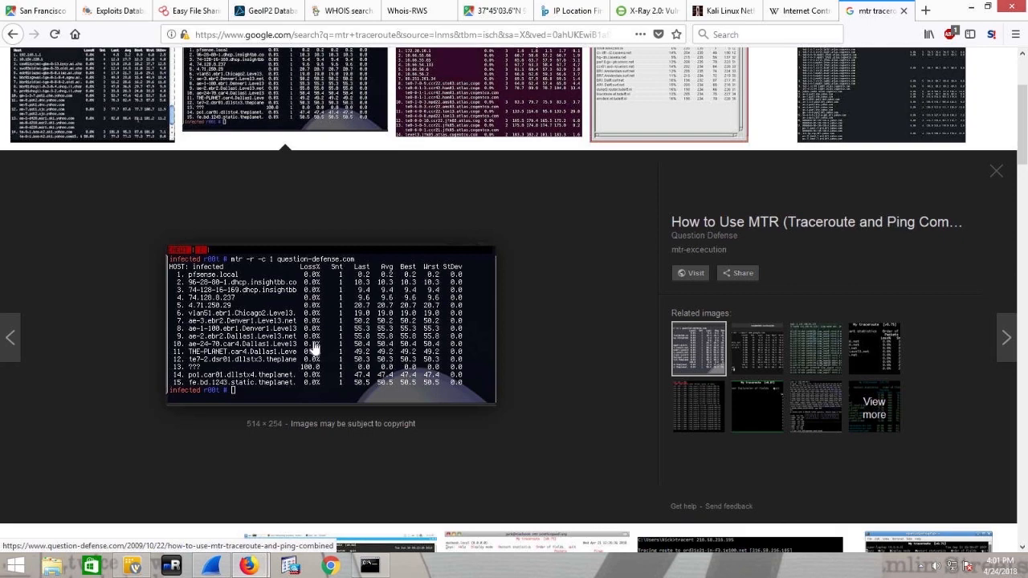
pyautogui.moveTo(271, 297)
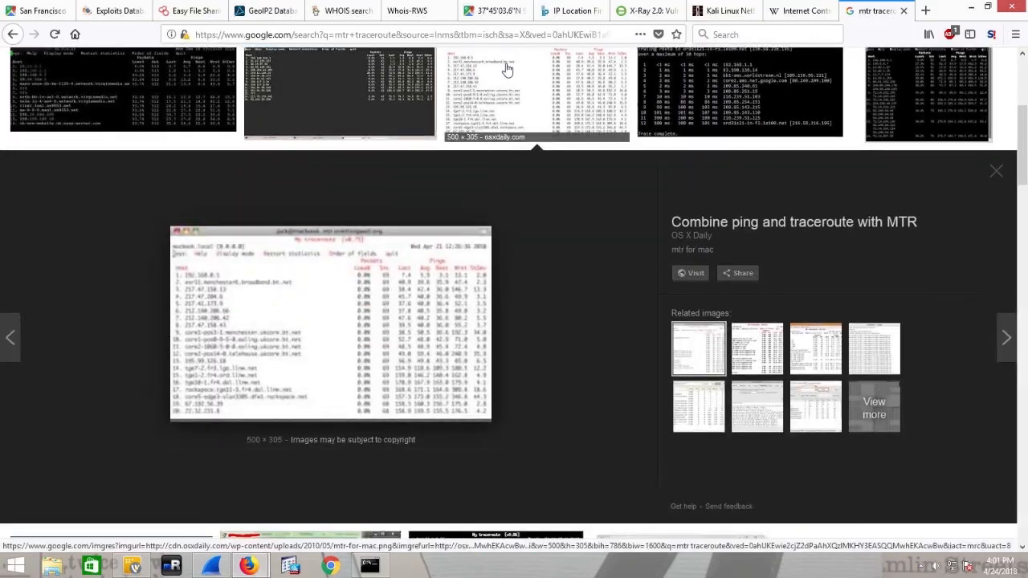
pyautogui.click(996, 171)
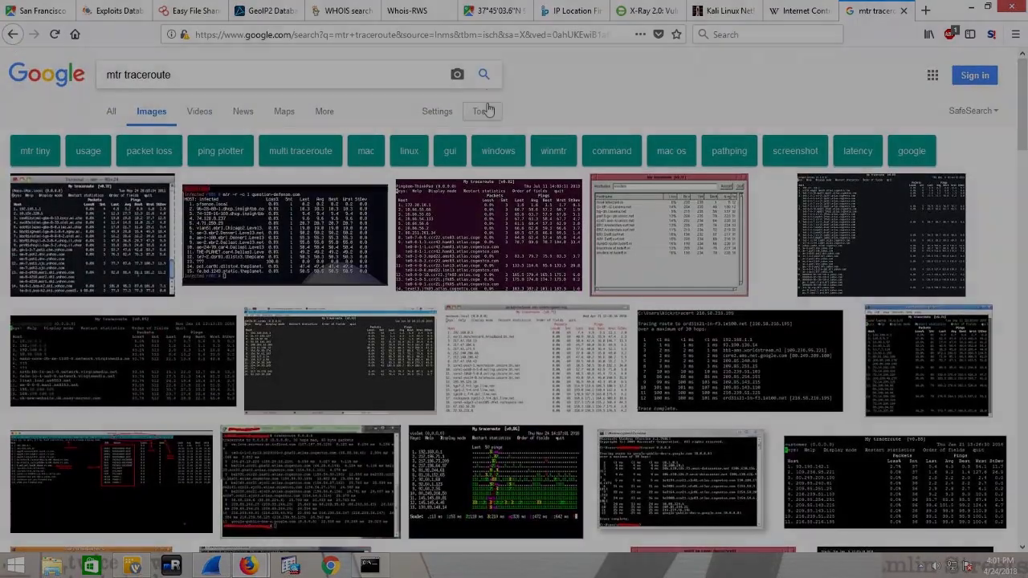